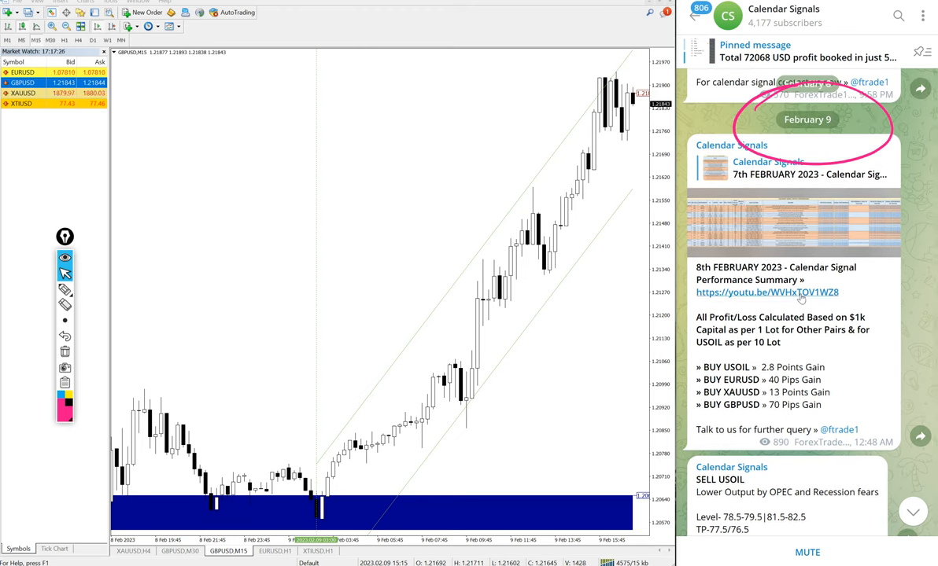
# Review the February 9 signal posts against the GBPUSD chart, scrolling down to the USOIL results.
pyautogui.scroll(-3)
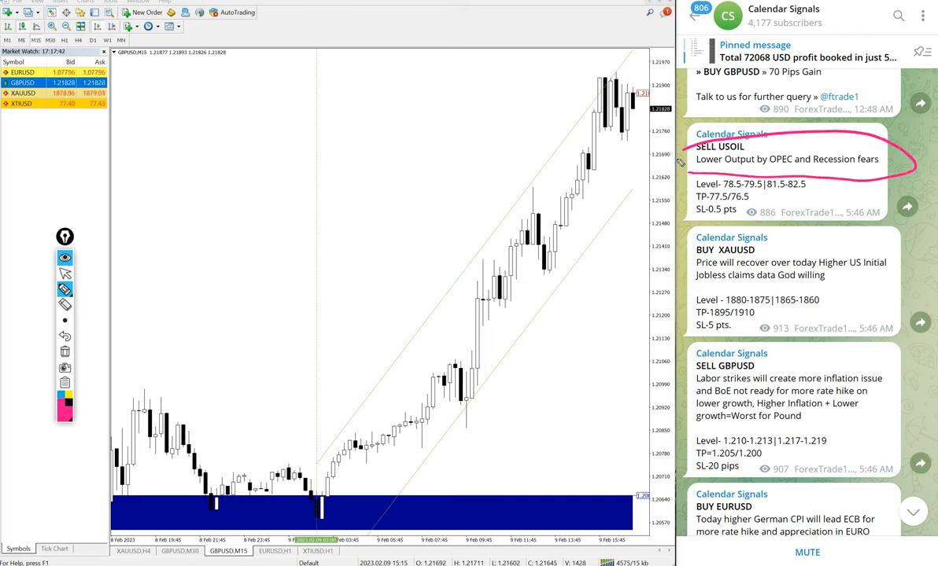
pyautogui.moveTo(690, 291)
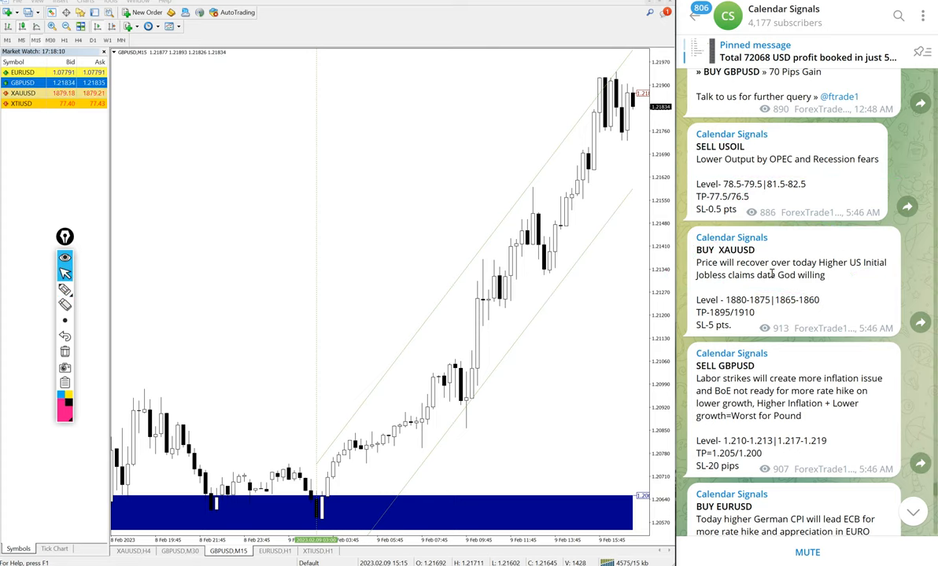
pyautogui.scroll(-3)
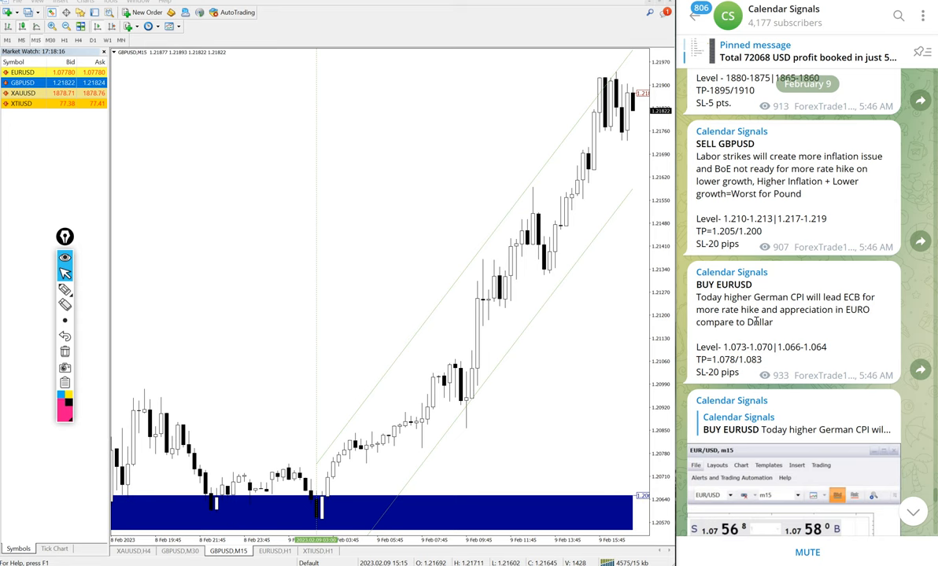
pyautogui.scroll(3)
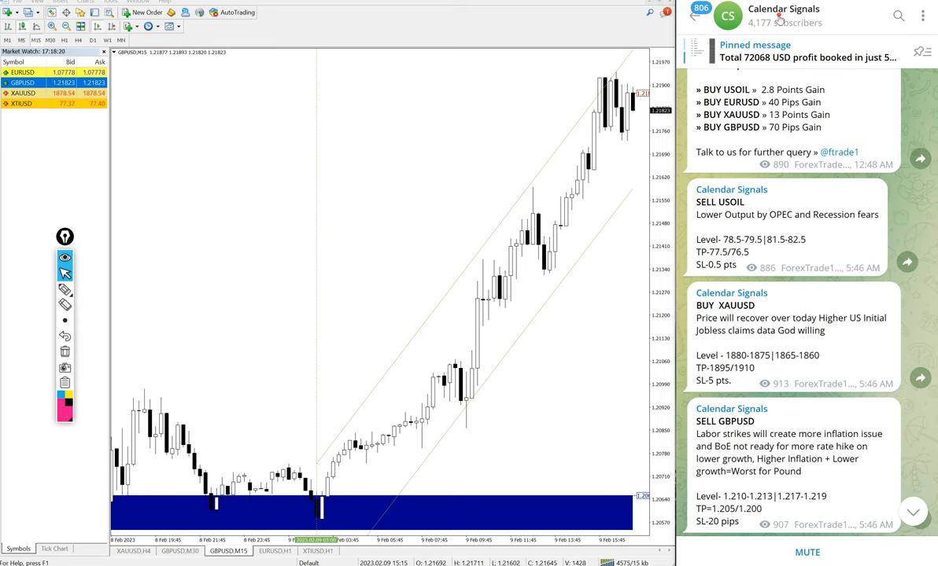
pyautogui.click(783, 15)
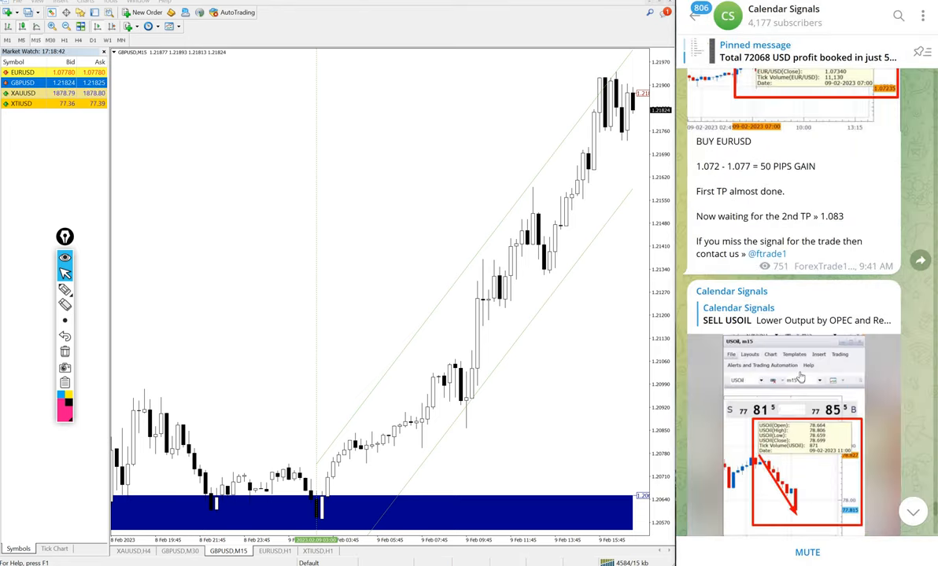
pyautogui.scroll(-3)
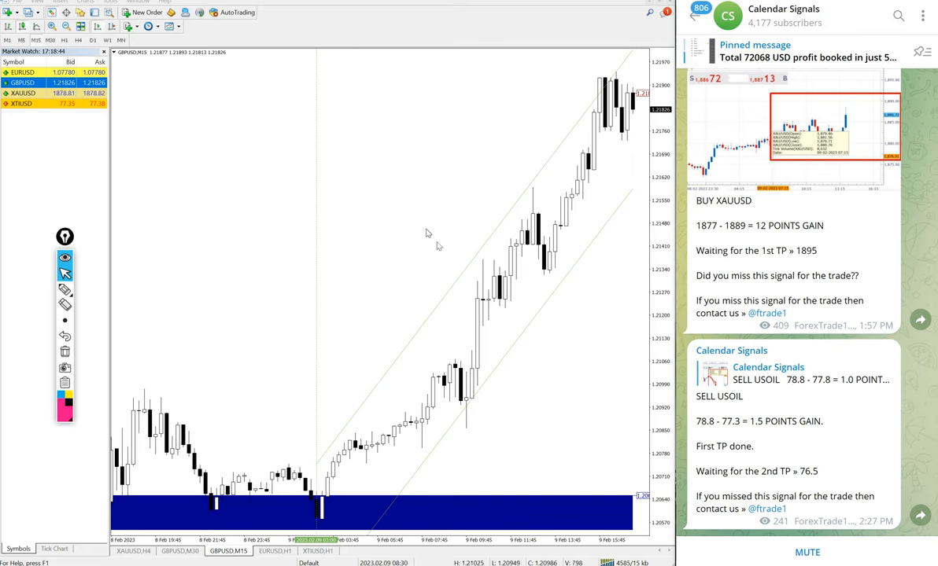
pyautogui.moveTo(274, 155)
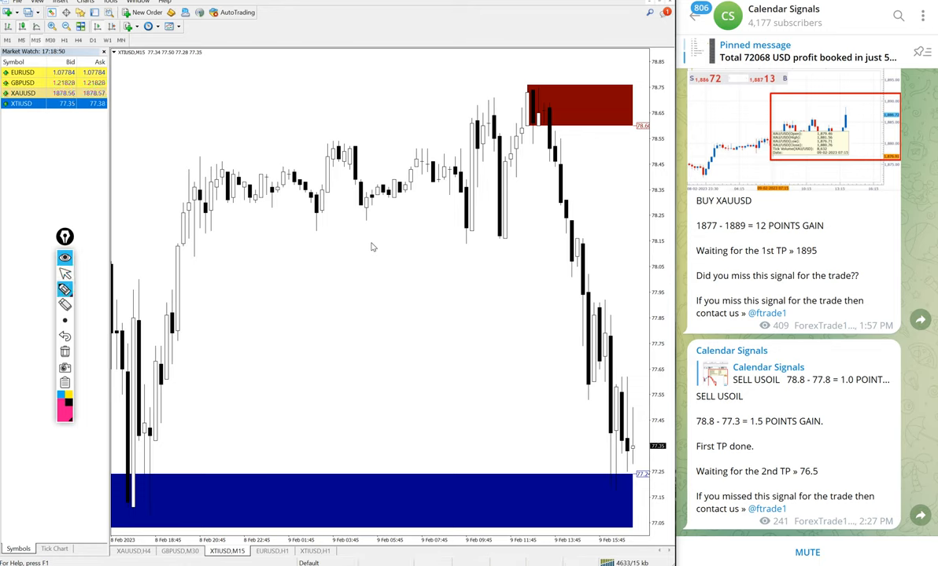
# Write 78.8 and 77.2 on the XTIUSD chart and review the oil result posts.
pyautogui.moveTo(346, 369); pyautogui.dragTo(405, 401)
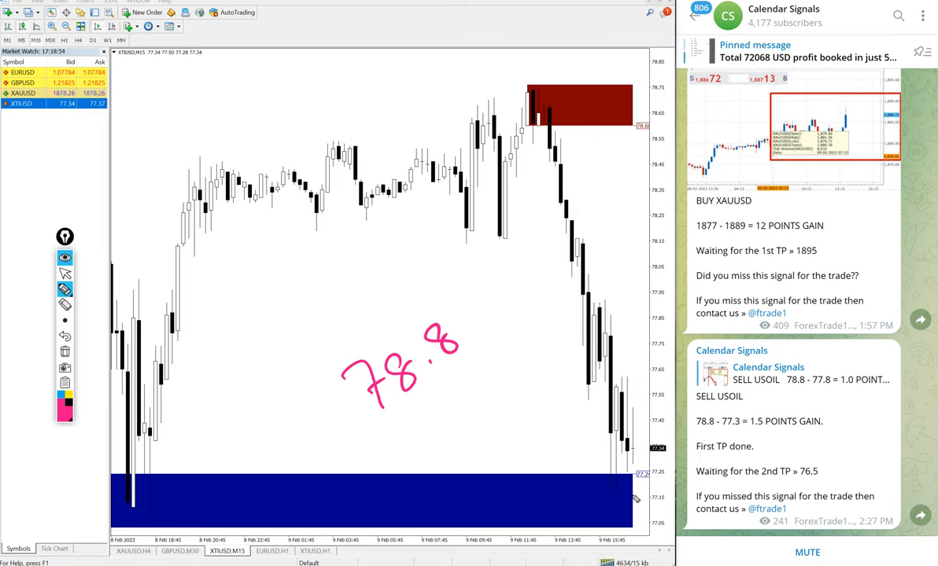
pyautogui.moveTo(622, 502); pyautogui.dragTo(661, 494)
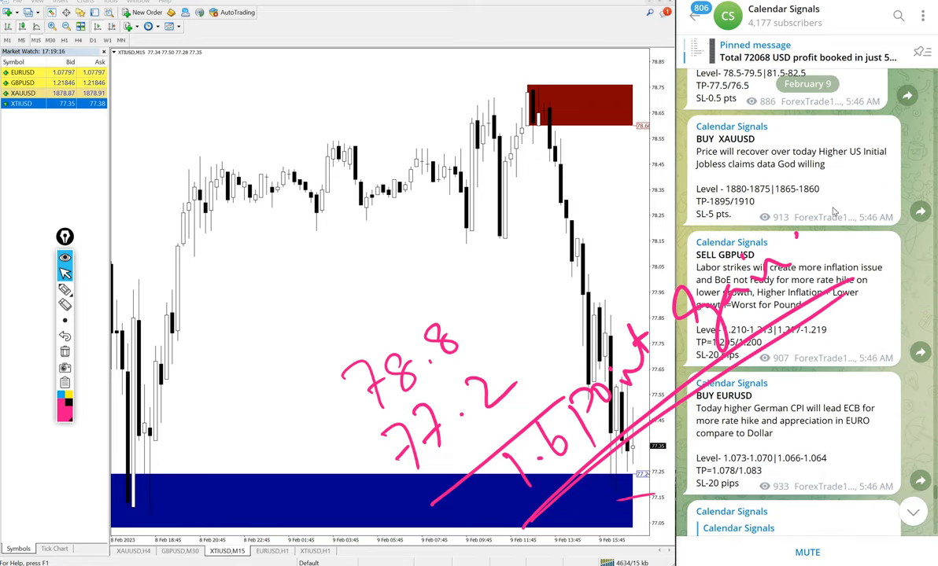
pyautogui.scroll(3)
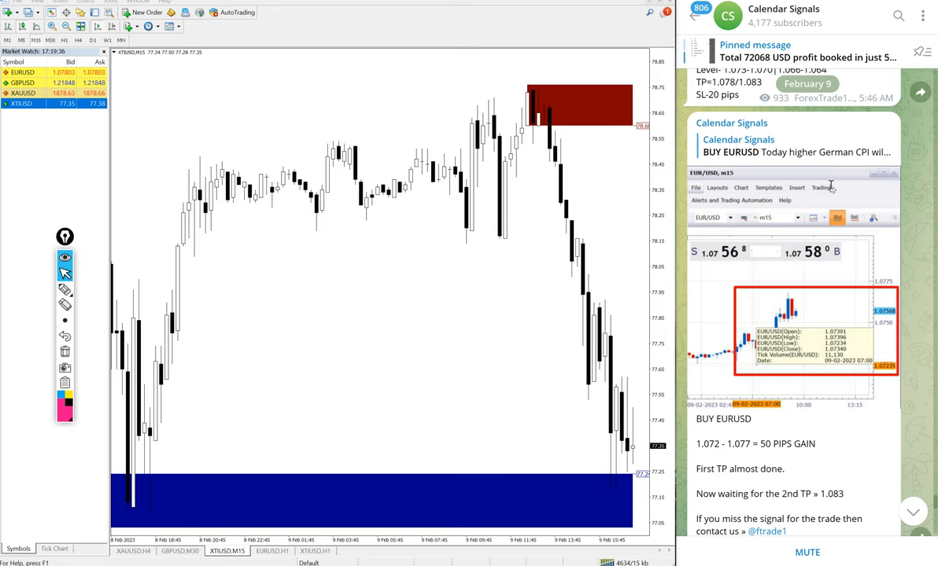
pyautogui.scroll(-3)
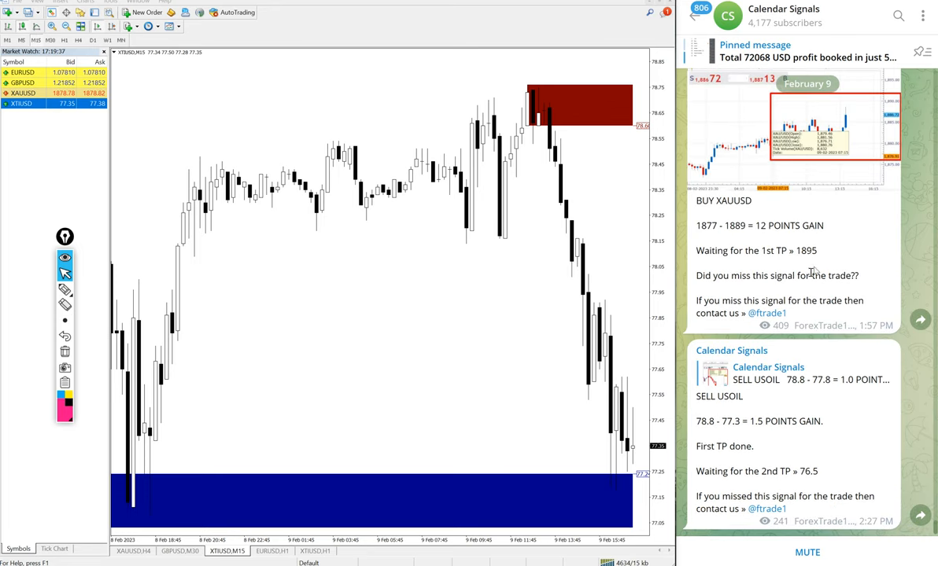
# Scroll the Telegram feed up while checking the XAUUSD chart against the 1895 gold target.
pyautogui.scroll(3)
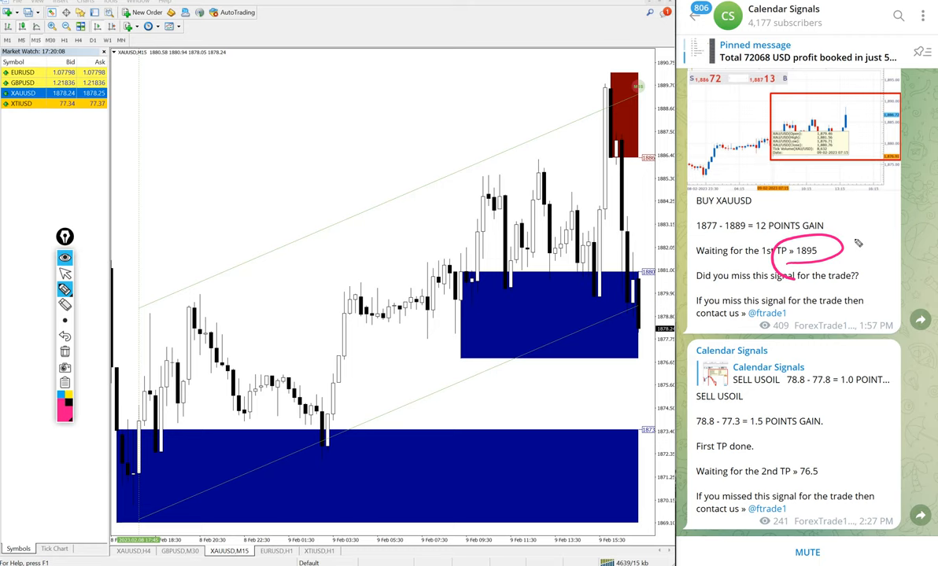
pyautogui.moveTo(594, 126)
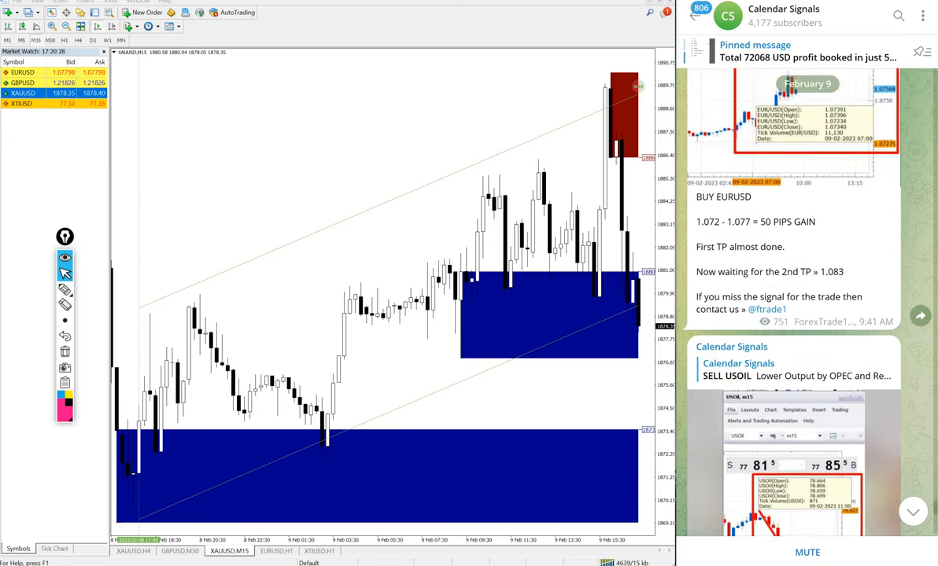
pyautogui.scroll(3)
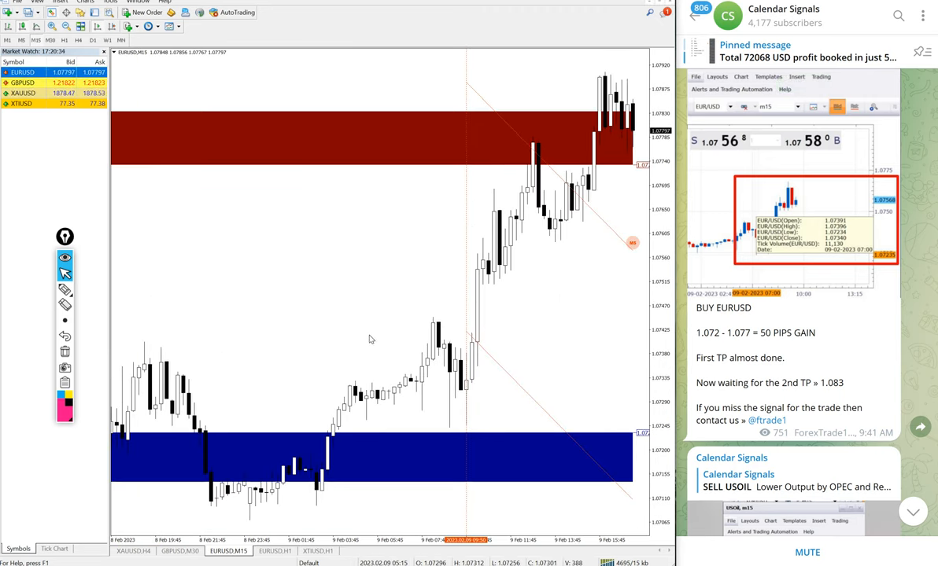
# Mark the EURUSD chart against the BUY EURUSD post, then select GBPUSD in Market Watch.
pyautogui.moveTo(562, 342); pyautogui.dragTo(596, 401)
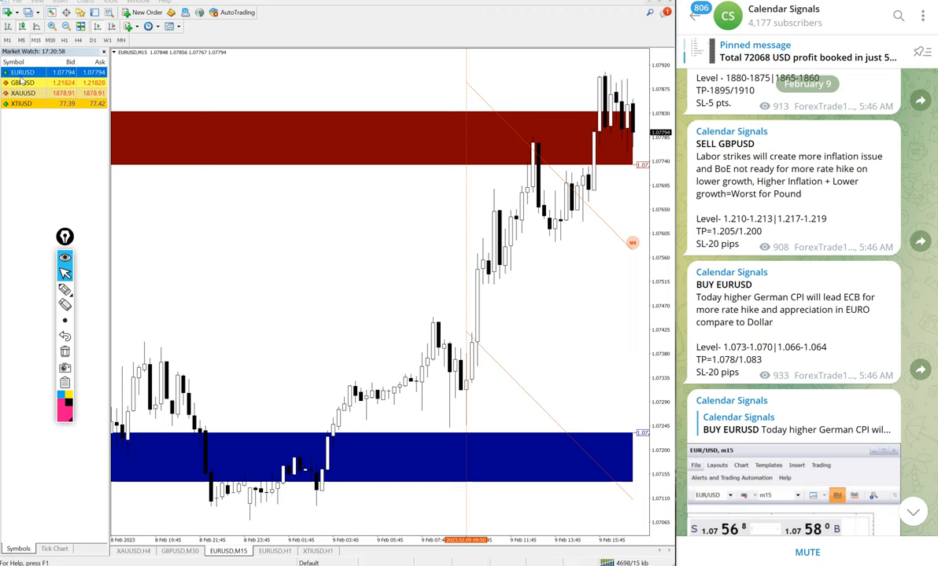
pyautogui.click(22, 83)
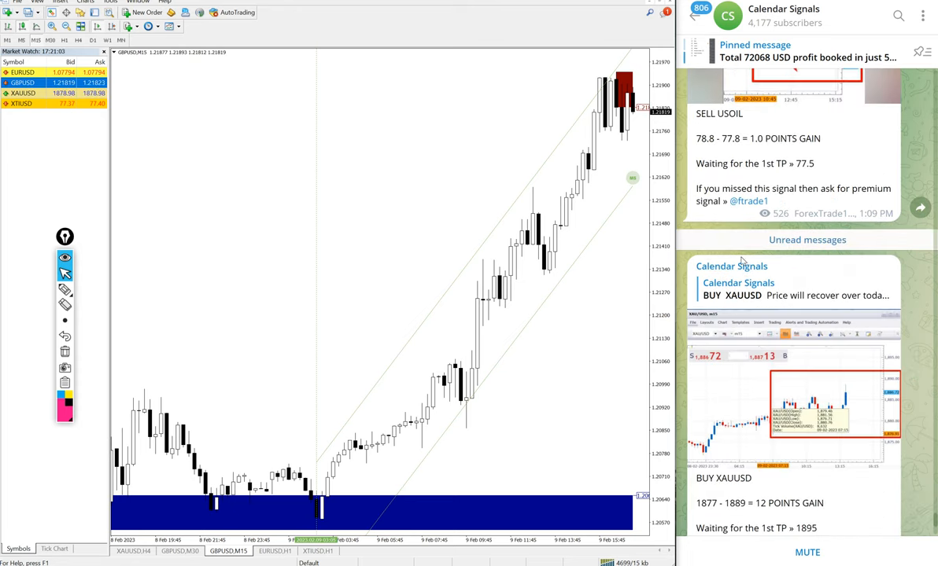
# Scroll the Telegram feed to the 8 February performance summary beside the GBPUSD chart.
pyautogui.scroll(-3)
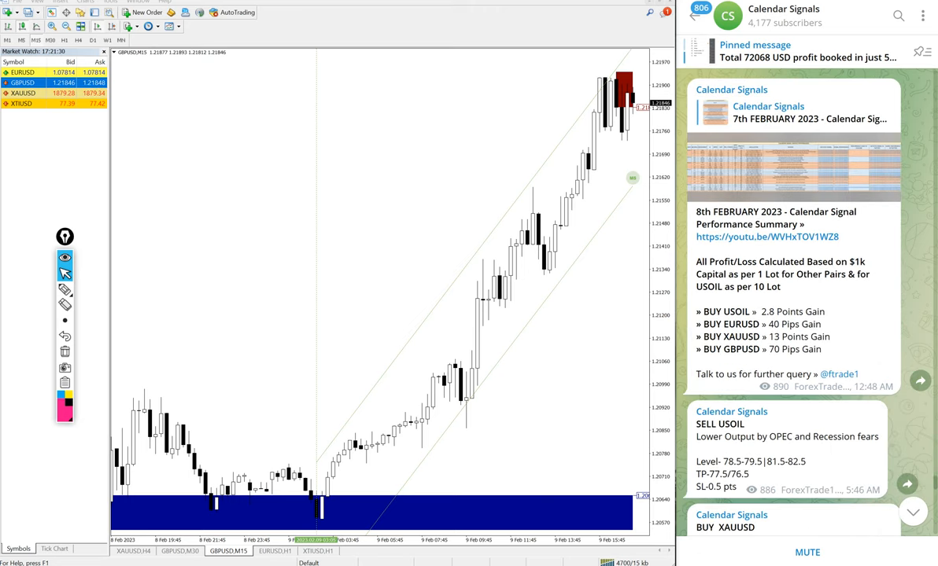
pyautogui.moveTo(840, 250)
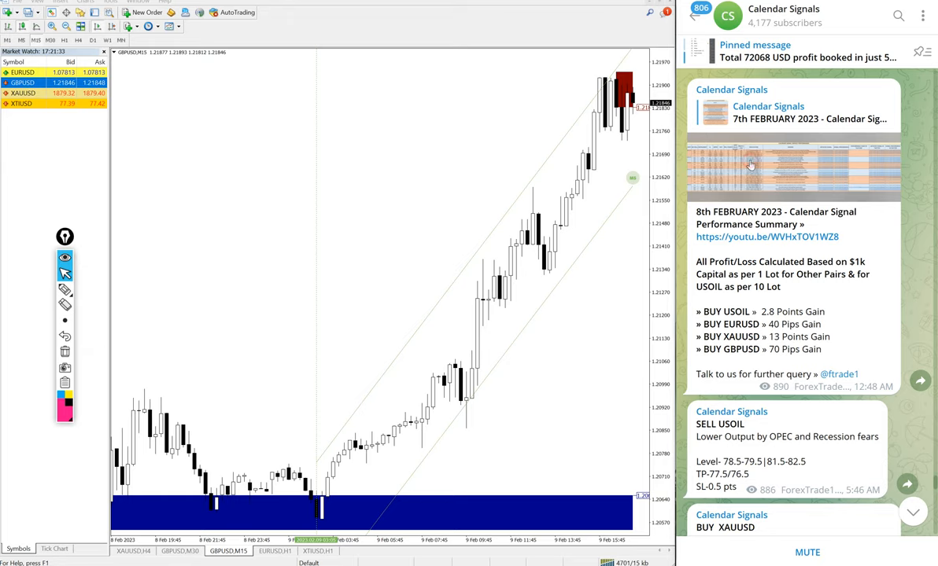
# View the performance table image full size, close it, and scroll to the BUY XAUUSD result.
pyautogui.click(792, 168)
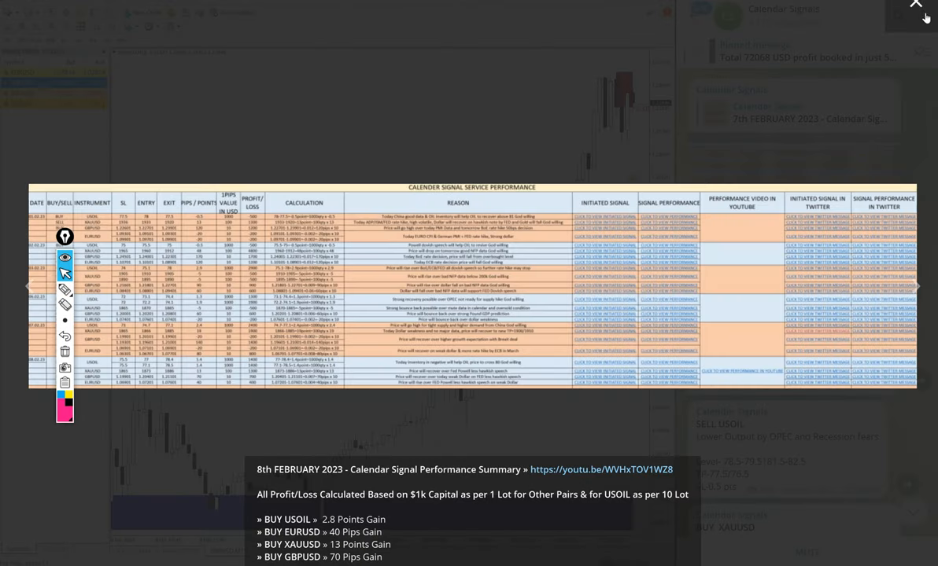
pyautogui.click(915, 5)
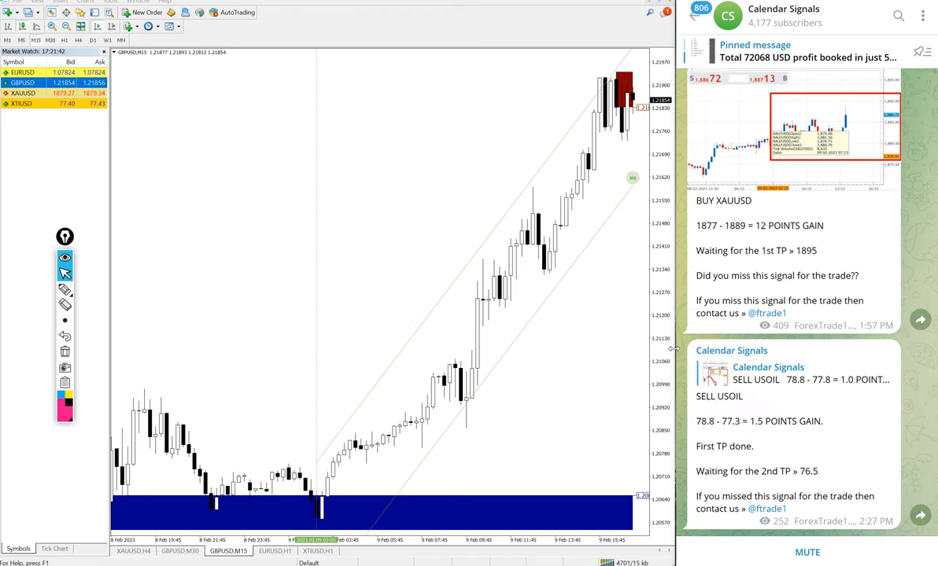
pyautogui.moveTo(372, 242)
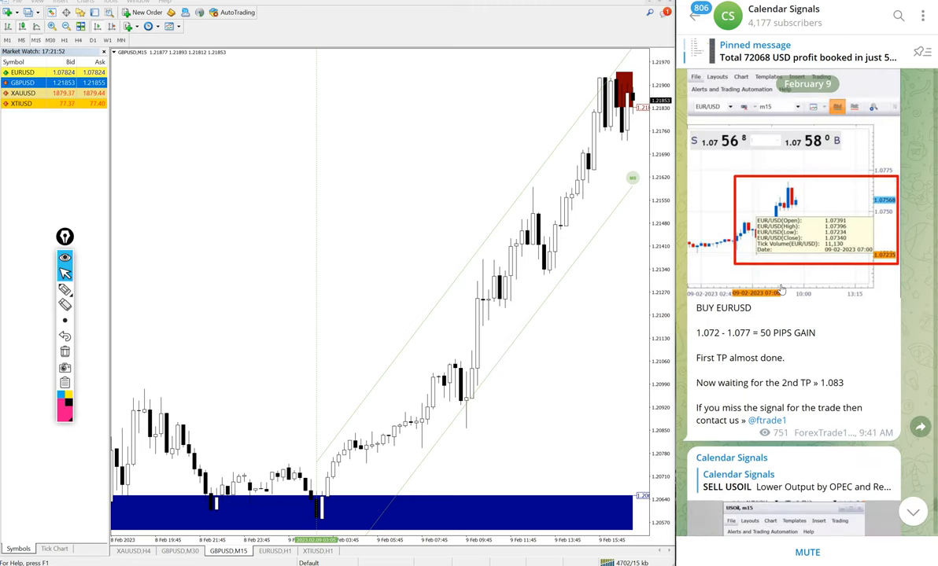
pyautogui.scroll(-3)
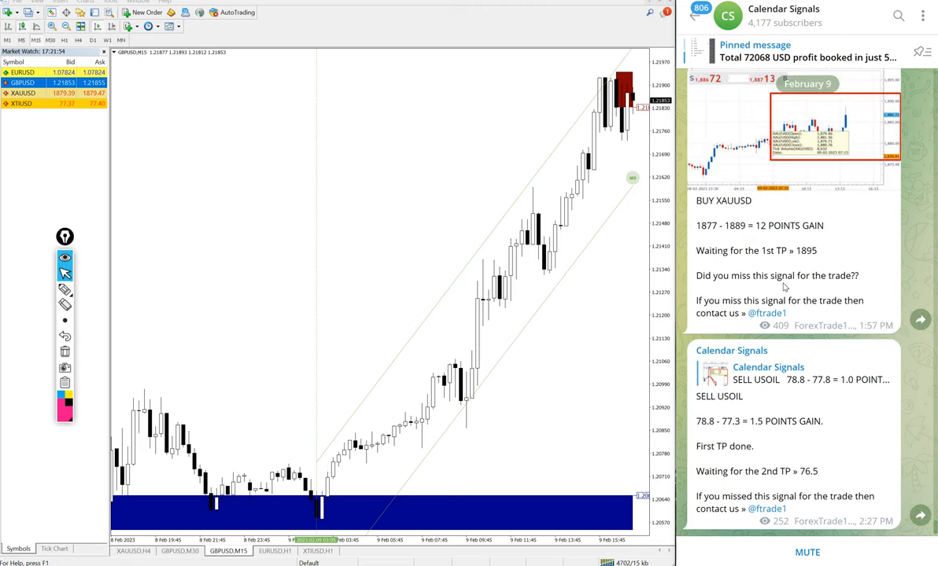